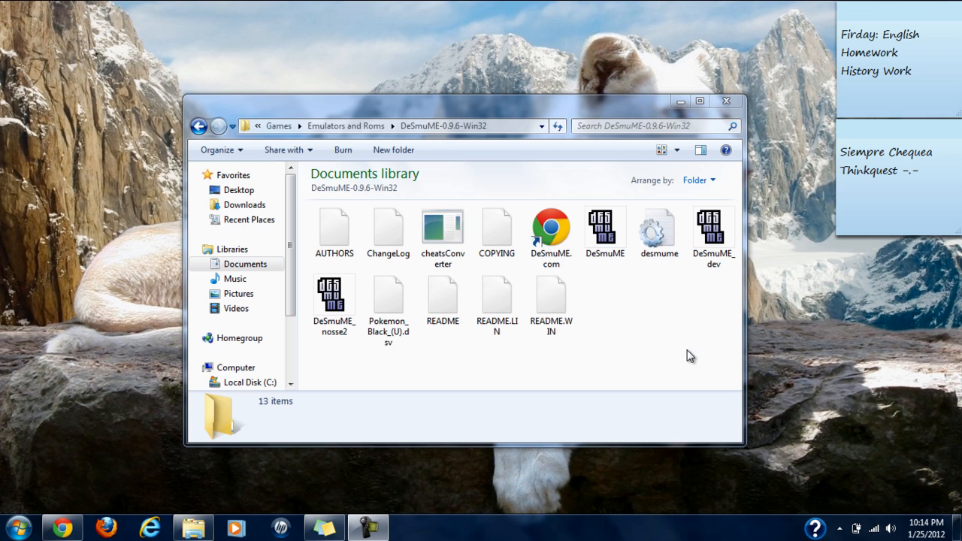
mouse_move(634, 313)
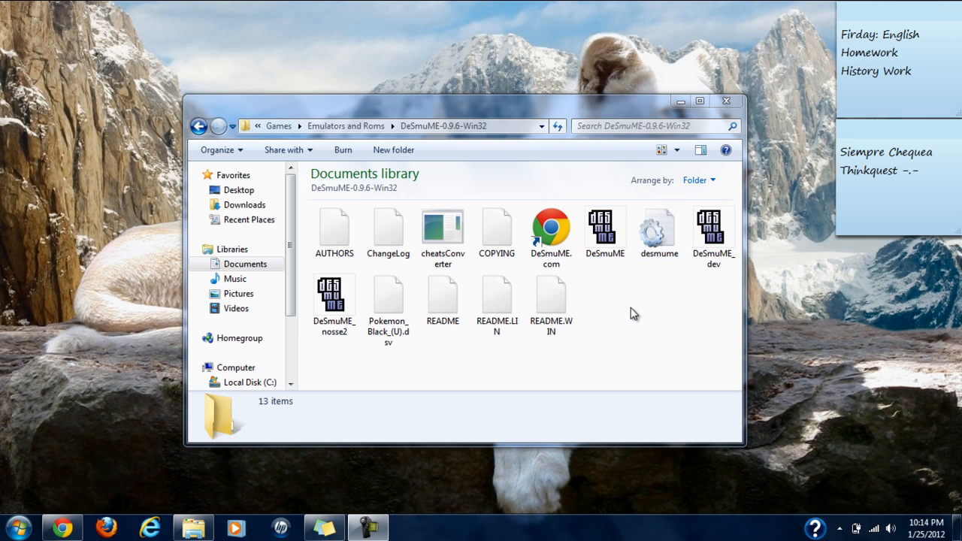
mouse_move(918, 3)
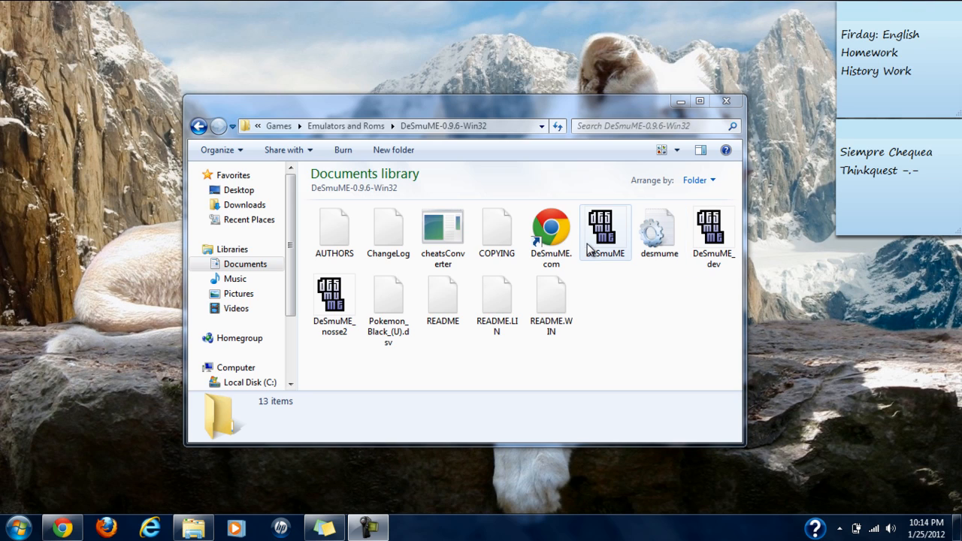
mouse_move(595, 252)
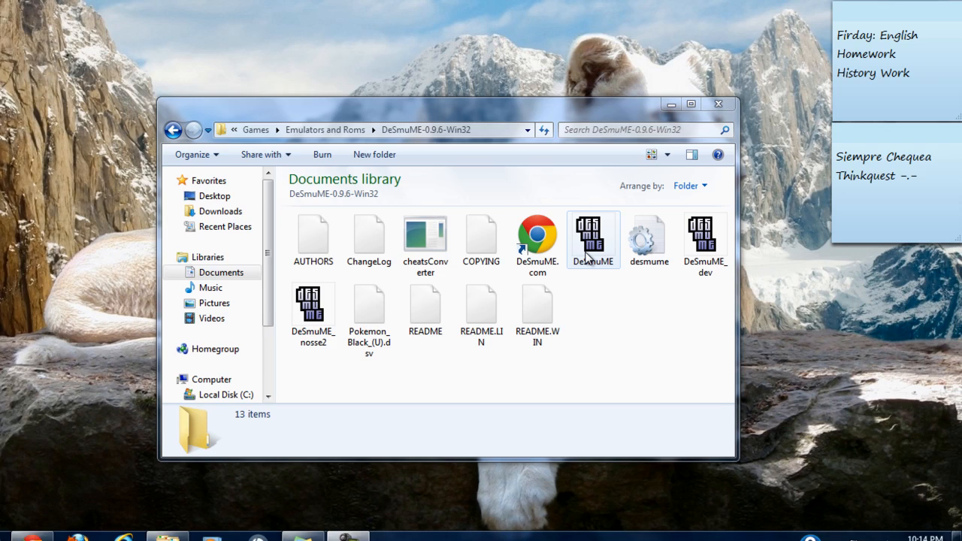
- Launch DeSmuME and confirm Config > Save Type is set to Autodetect
click(593, 237)
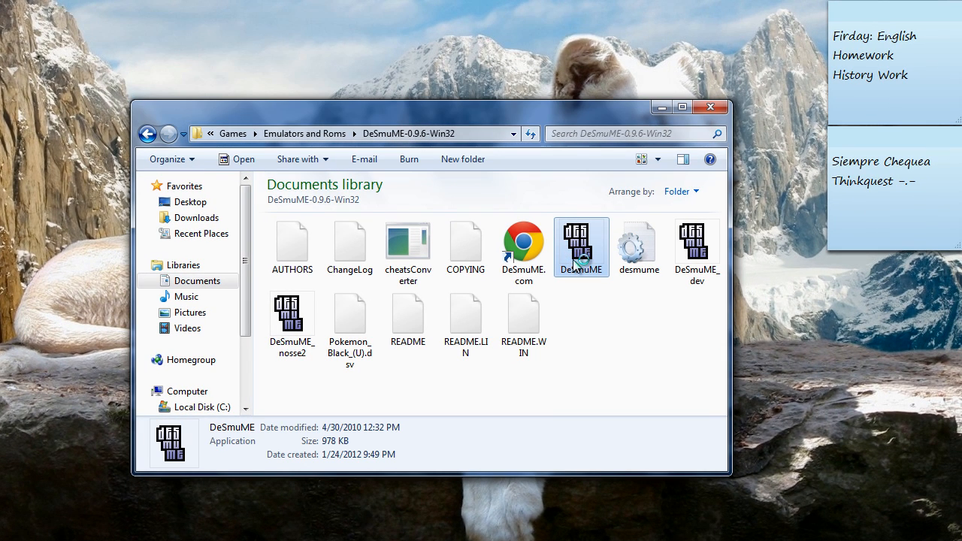
double_click(580, 241)
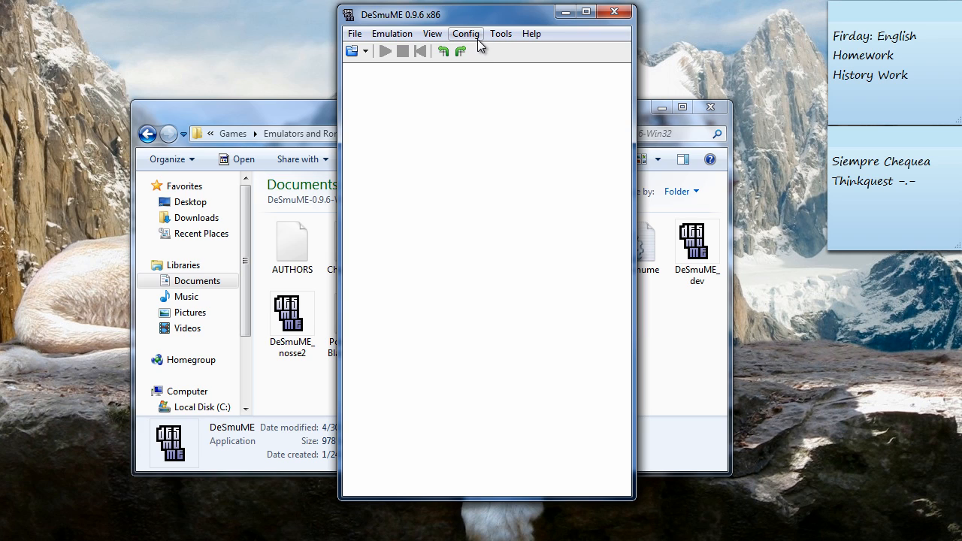
click(465, 33)
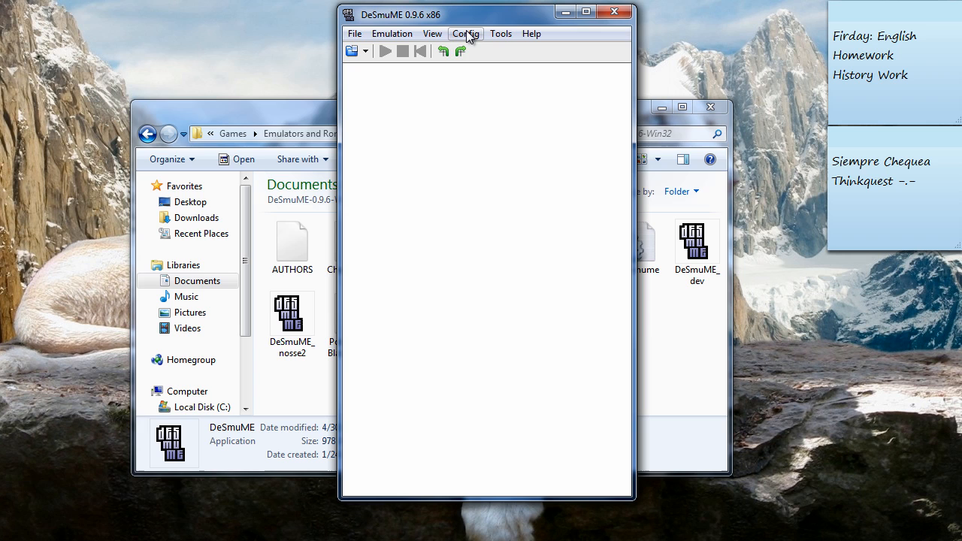
click(466, 33)
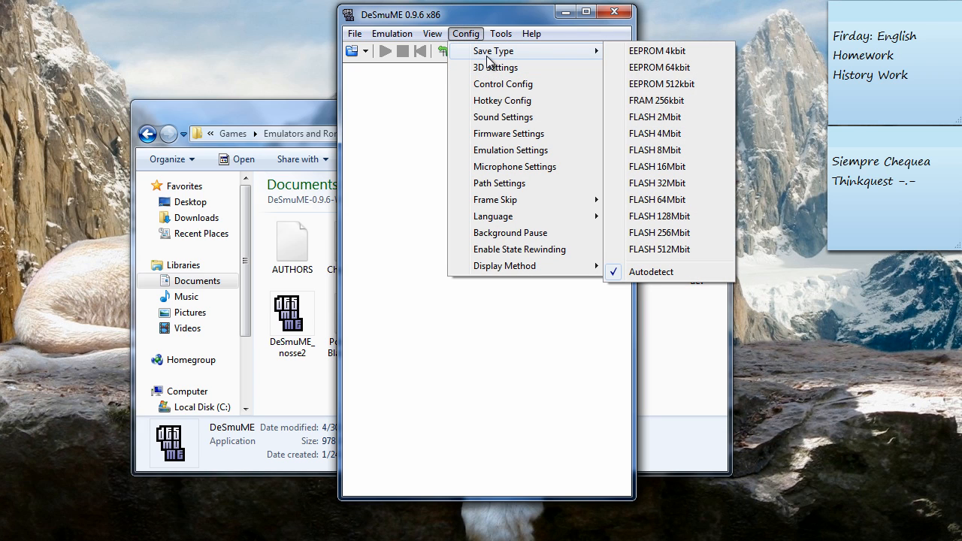
mouse_move(495, 68)
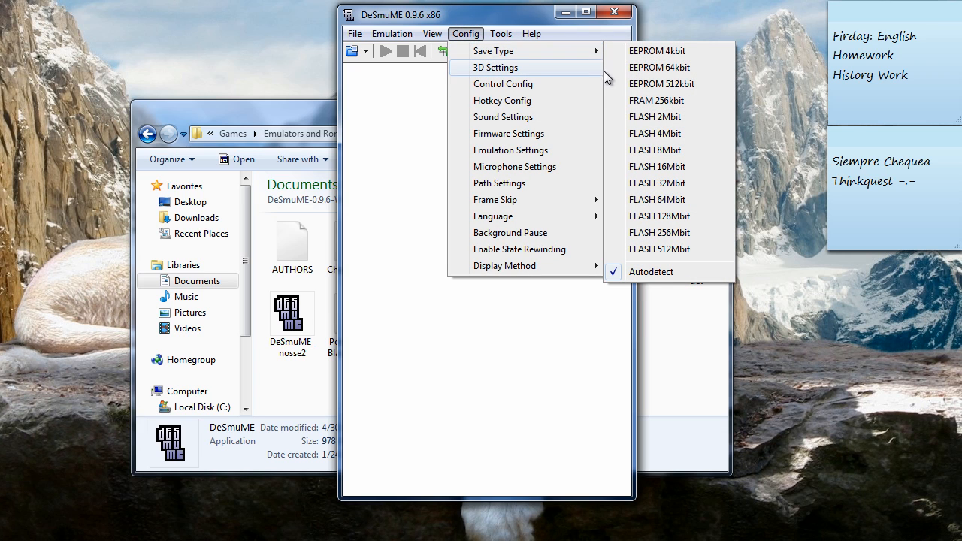
mouse_move(642, 263)
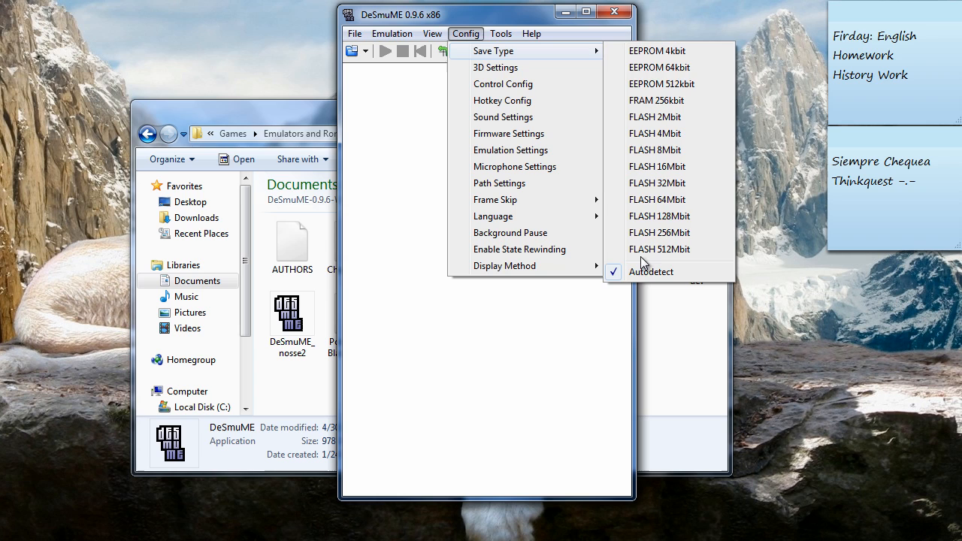
mouse_move(493, 67)
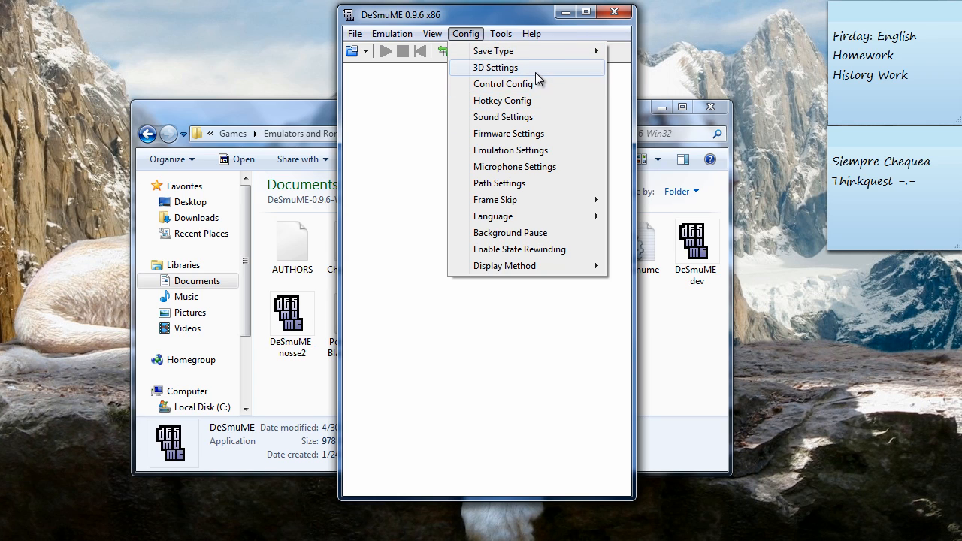
- Open 3D Settings showing the SoftRasterizer renderer with all three options enabled
click(496, 67)
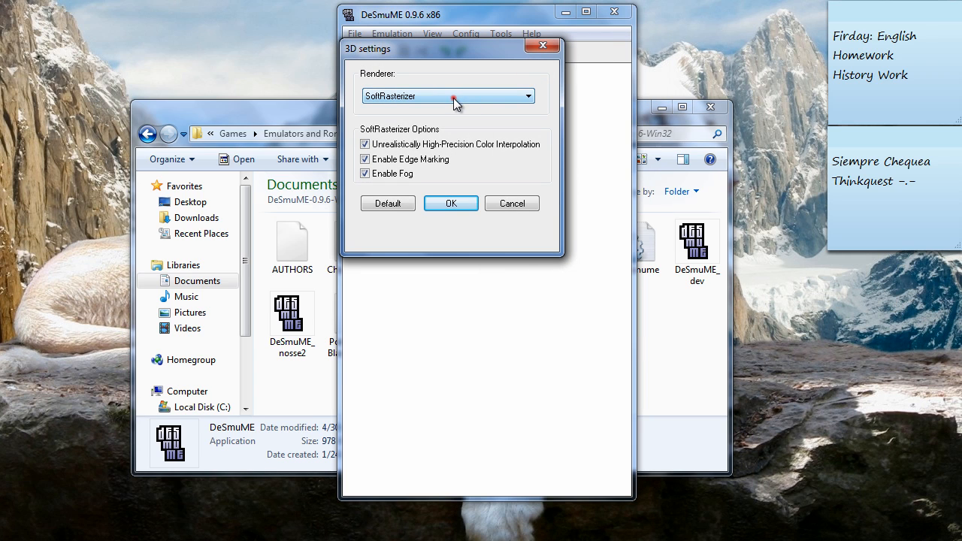
mouse_move(421, 108)
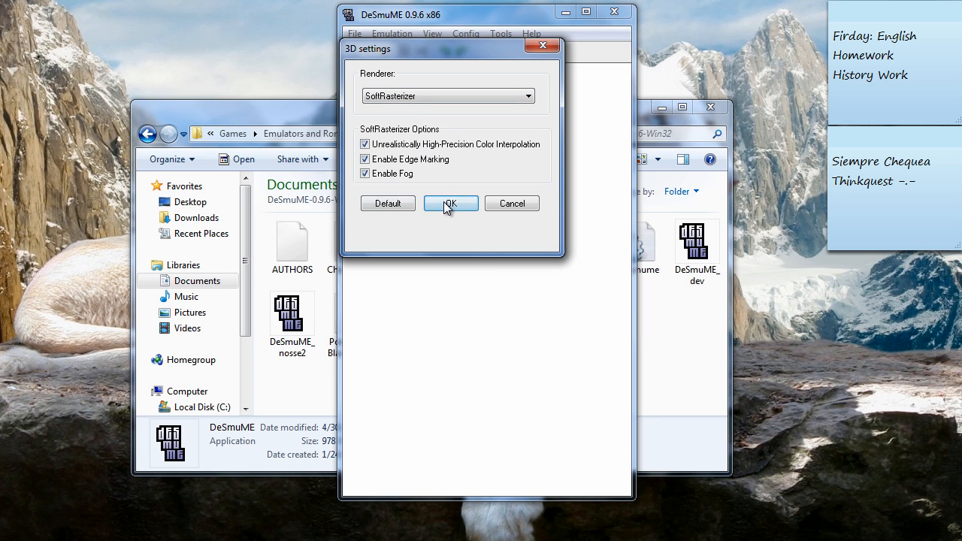
- Apply the SoftRasterizer 3D settings, then review Emulation Settings and close them unchanged
click(448, 203)
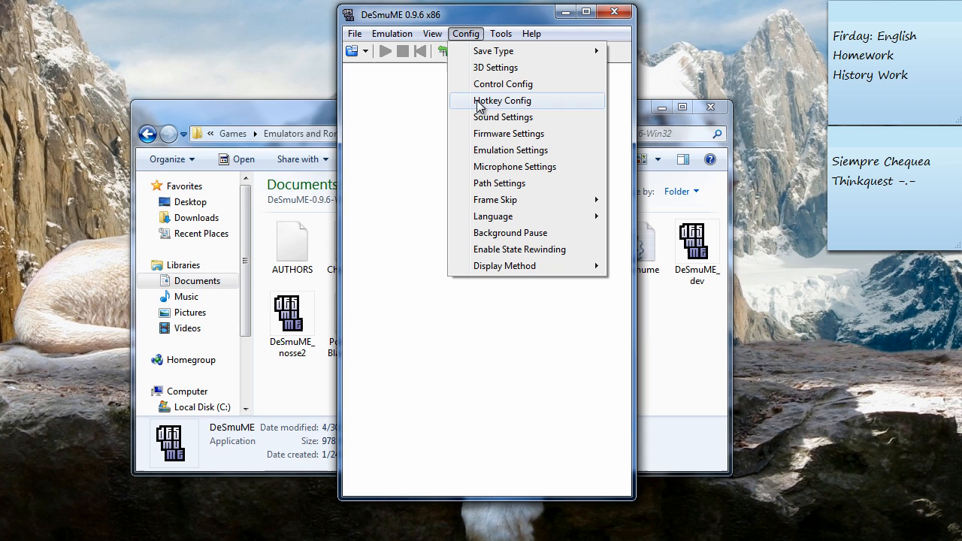
mouse_move(515, 150)
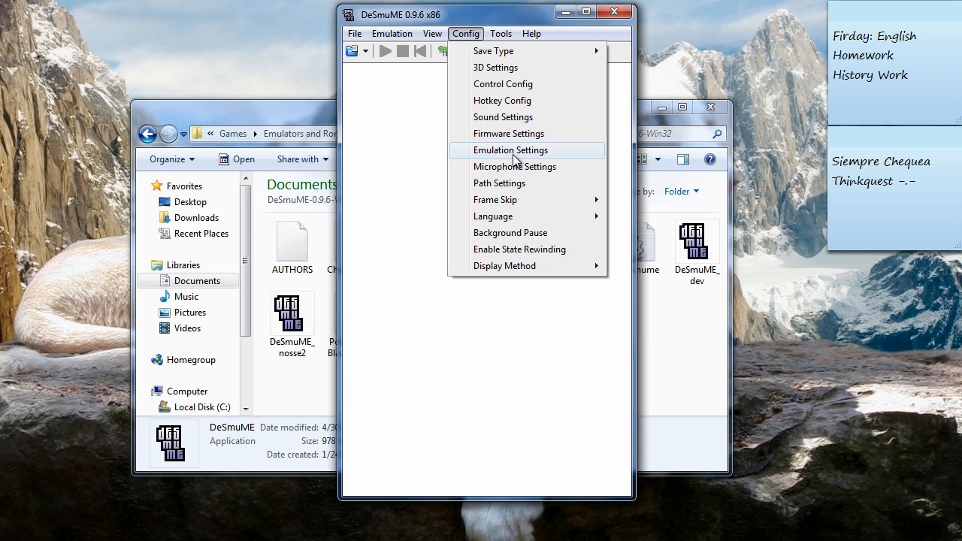
click(509, 150)
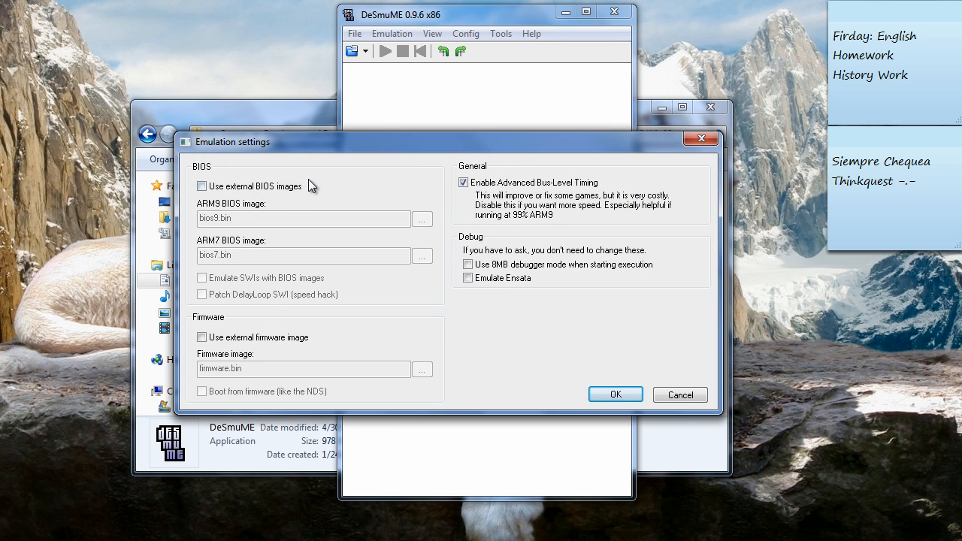
click(679, 395)
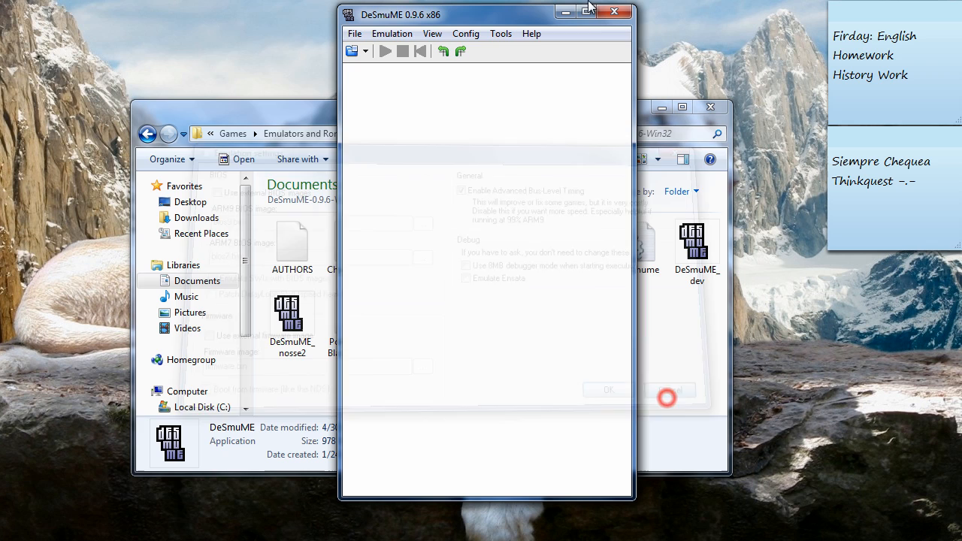
- Set frame skip to 1 and open the Open ROM dialog on the Games folder
click(465, 33)
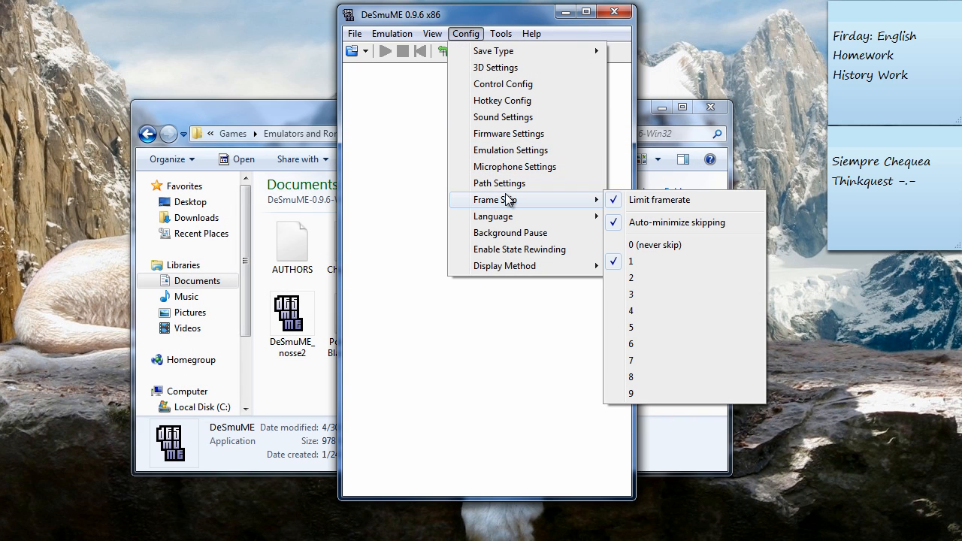
mouse_move(563, 204)
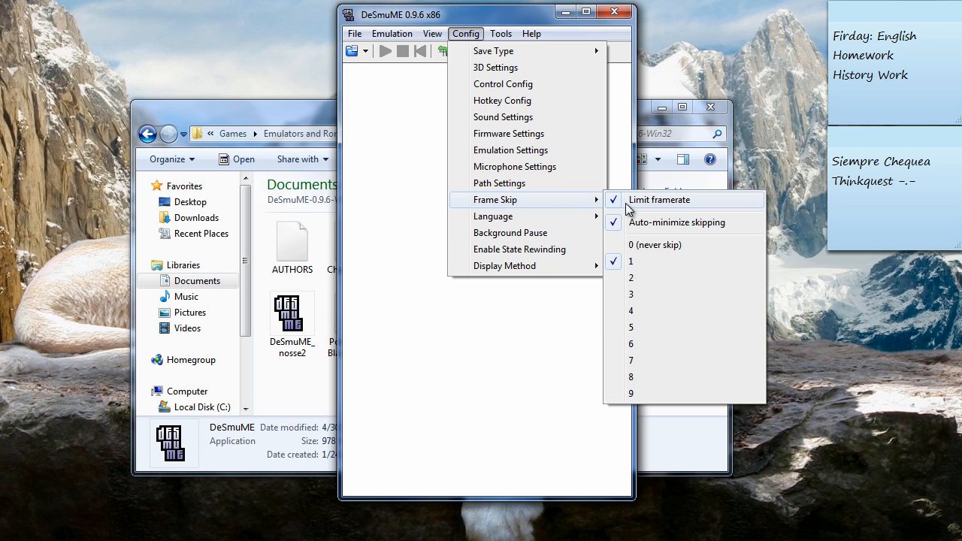
click(655, 244)
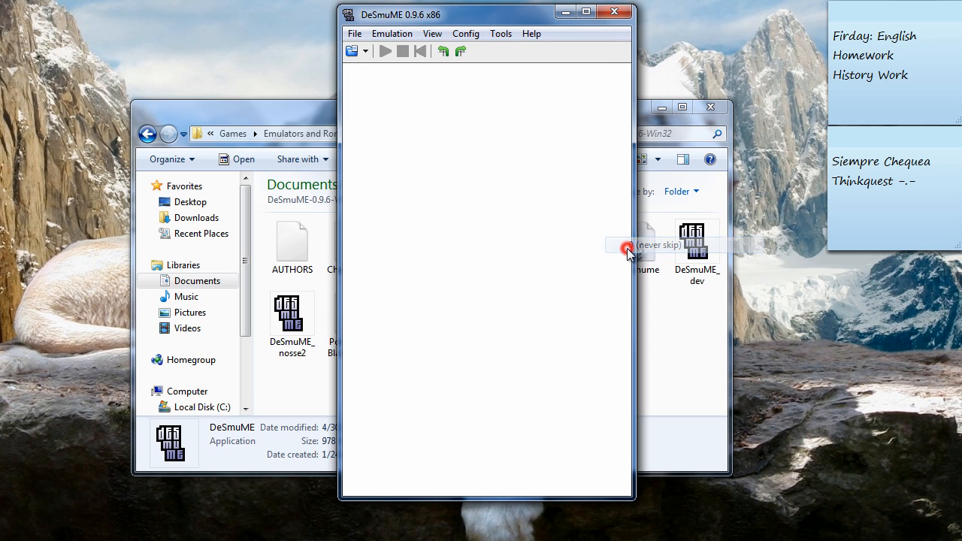
click(465, 33)
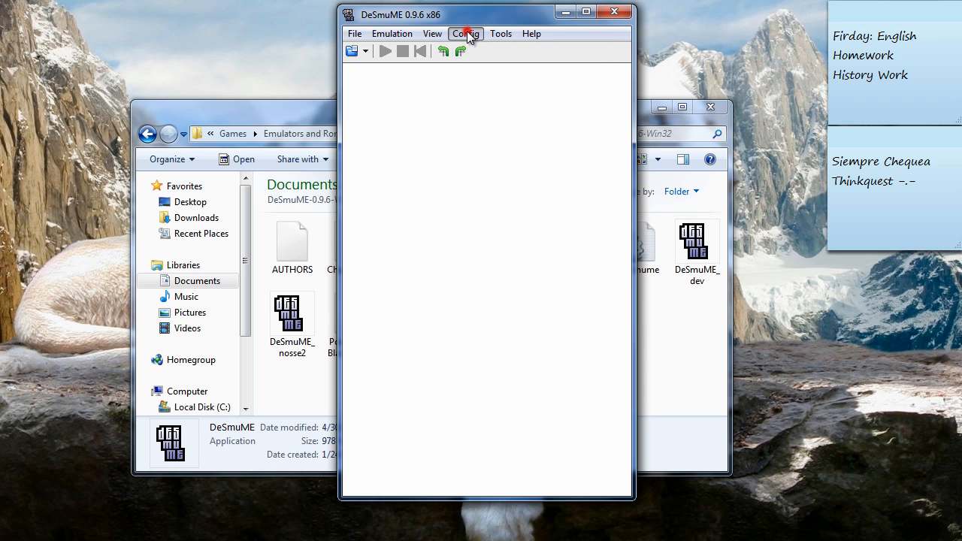
click(465, 33)
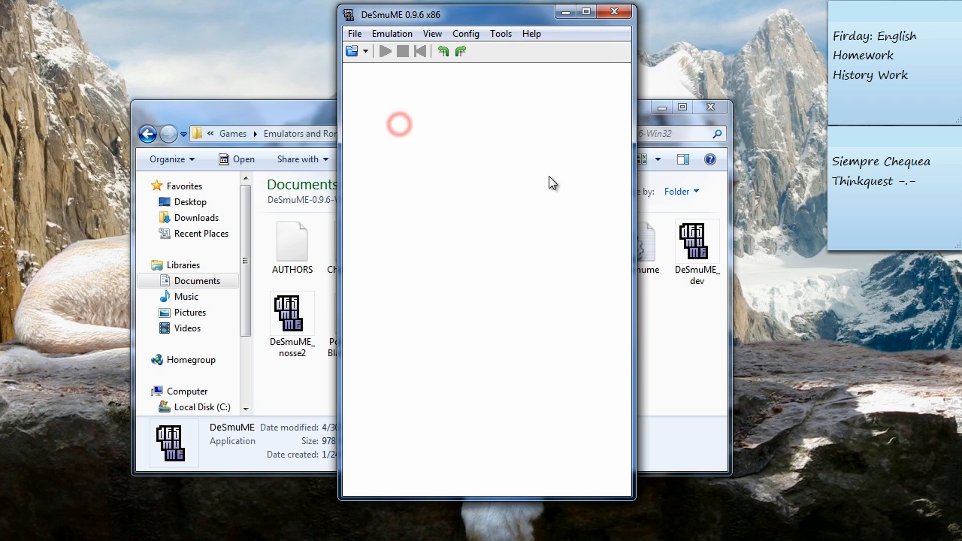
click(354, 33)
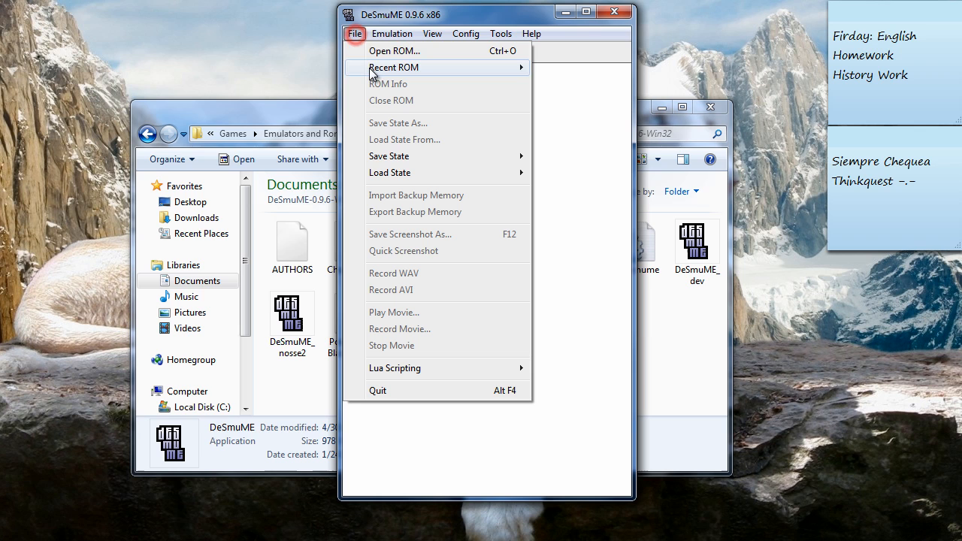
mouse_move(376, 51)
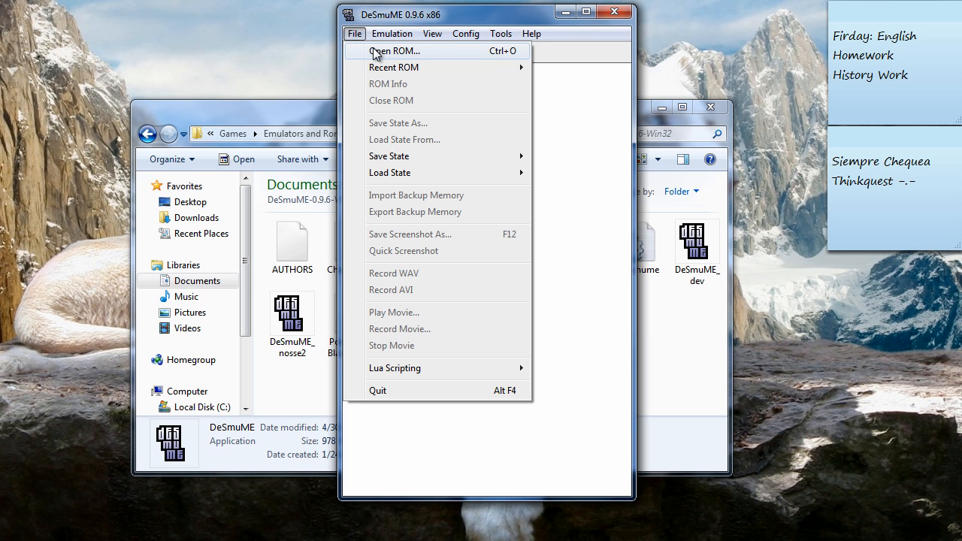
click(393, 51)
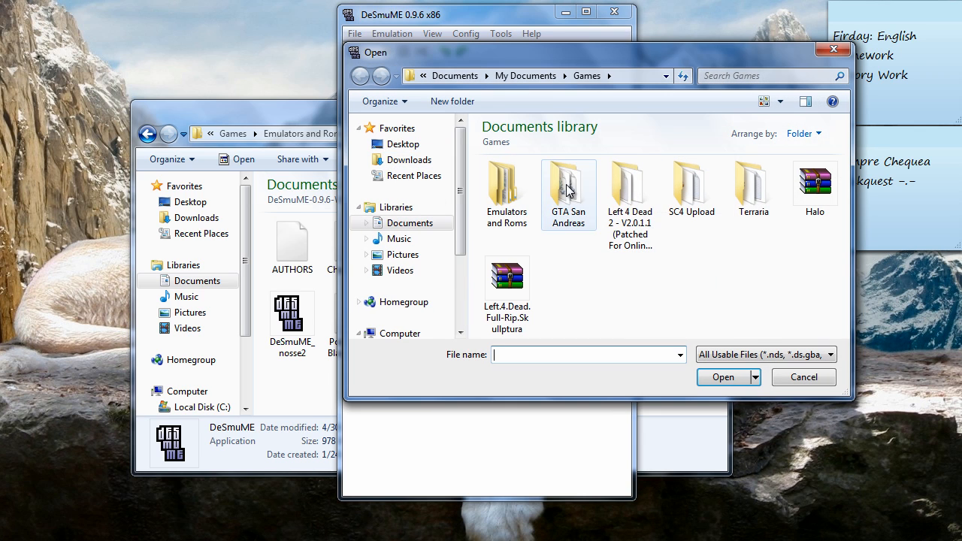
- Load Pokemon_Black_(U).nds to its title screen, then clear the windows to show the desktop
double_click(506, 188)
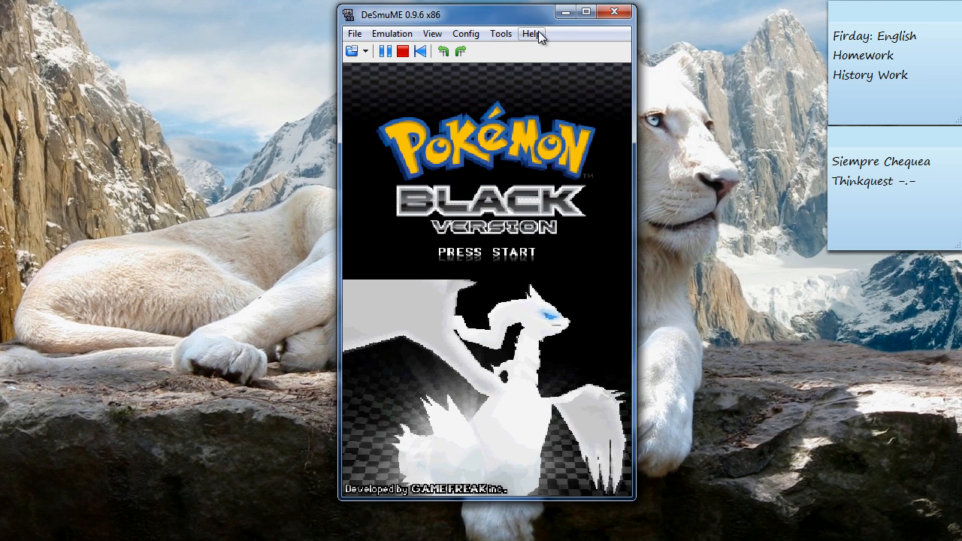
click(615, 12)
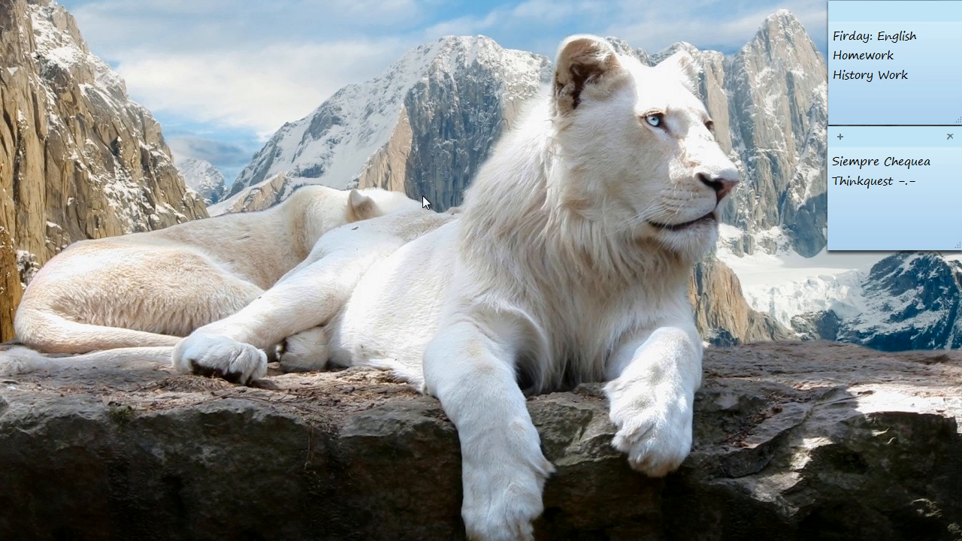